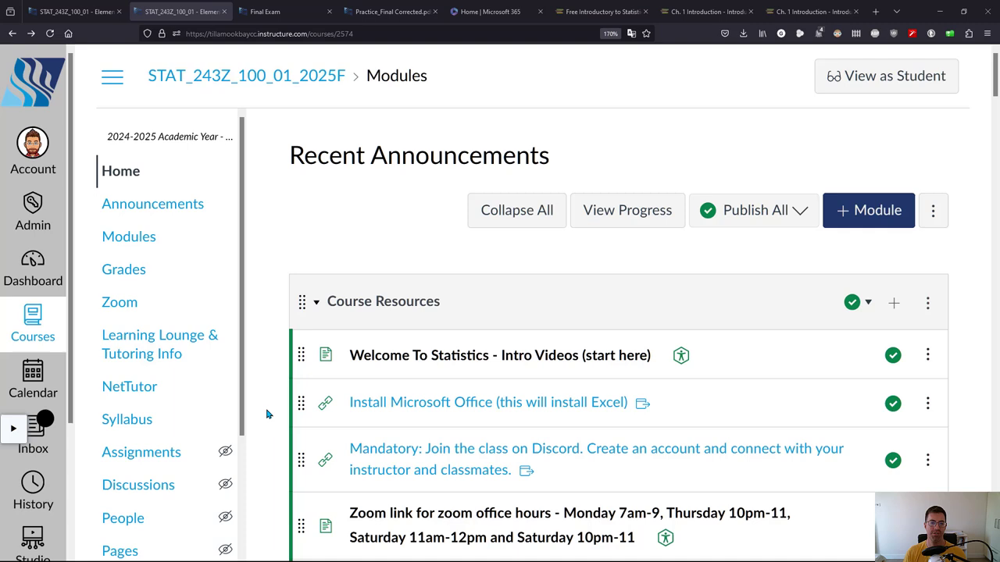
pyautogui.moveTo(260, 382)
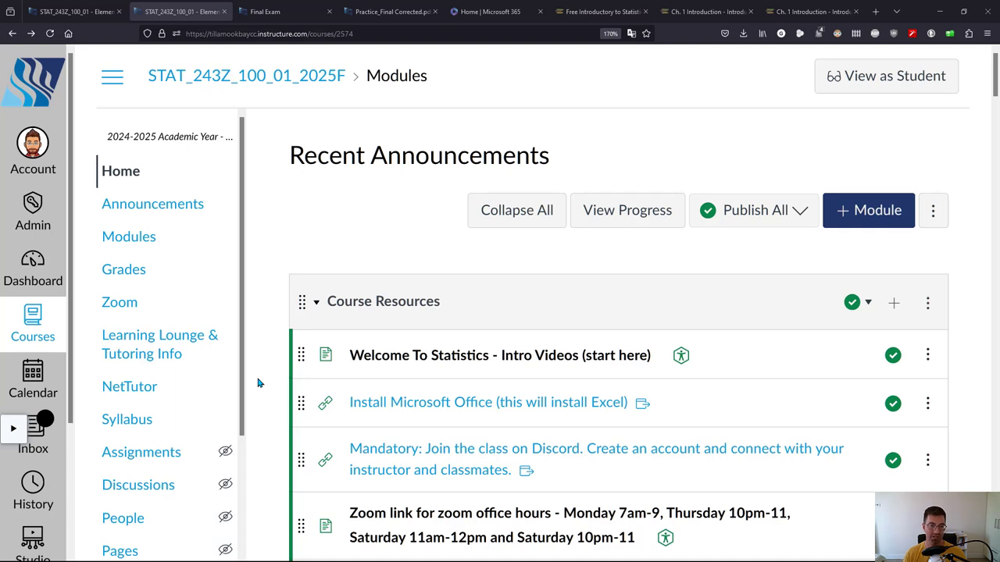
pyautogui.moveTo(272, 286)
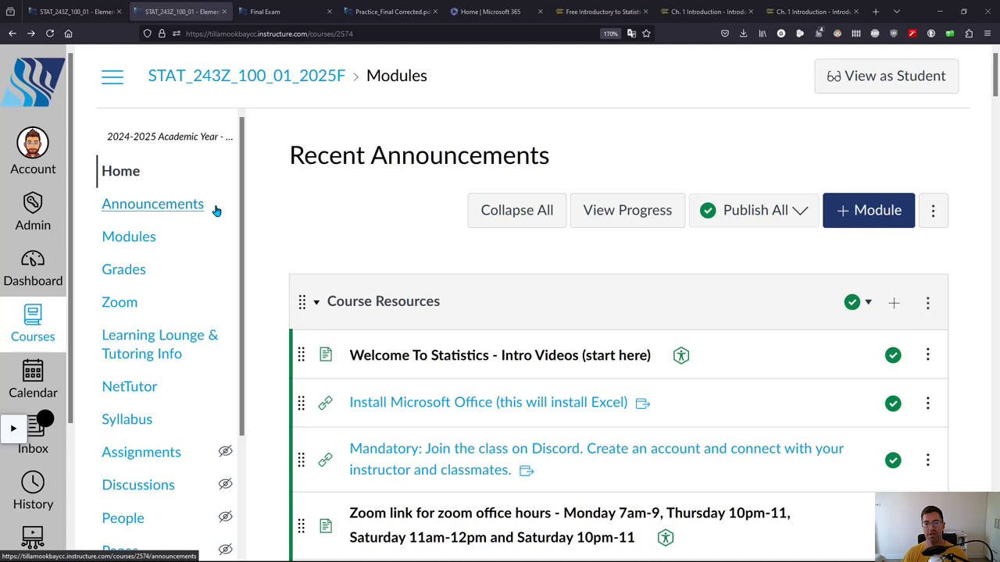
pyautogui.moveTo(263, 288)
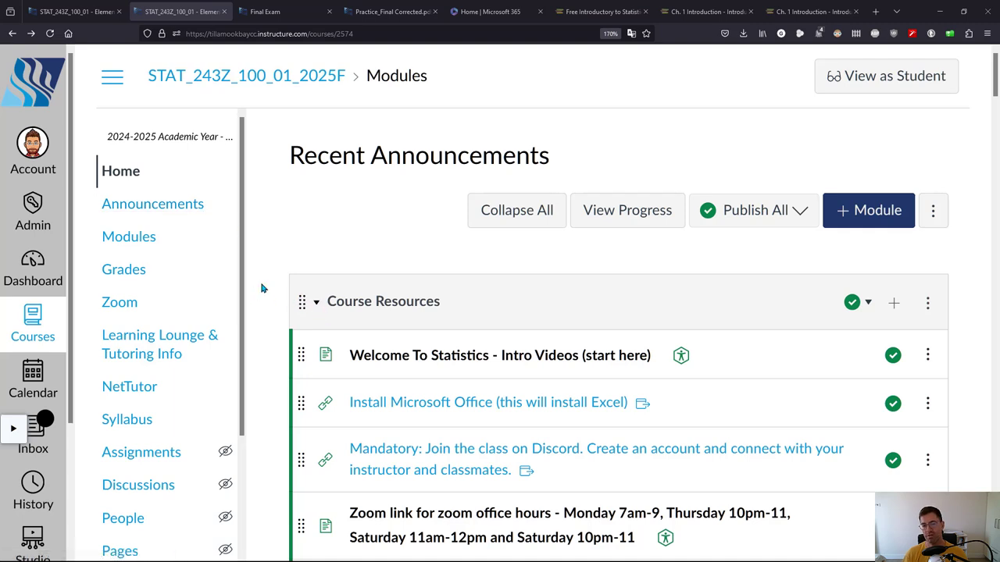
# Step: In Microsoft 365, reach the Apps & devices page via Install Microsoft 365 apps
pyautogui.scroll(-3)
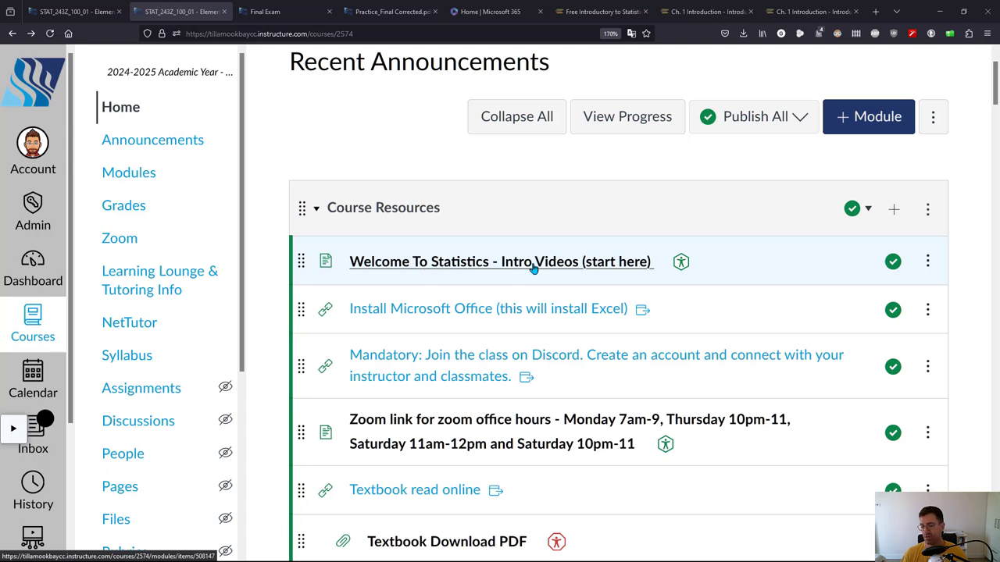
pyautogui.moveTo(351, 317)
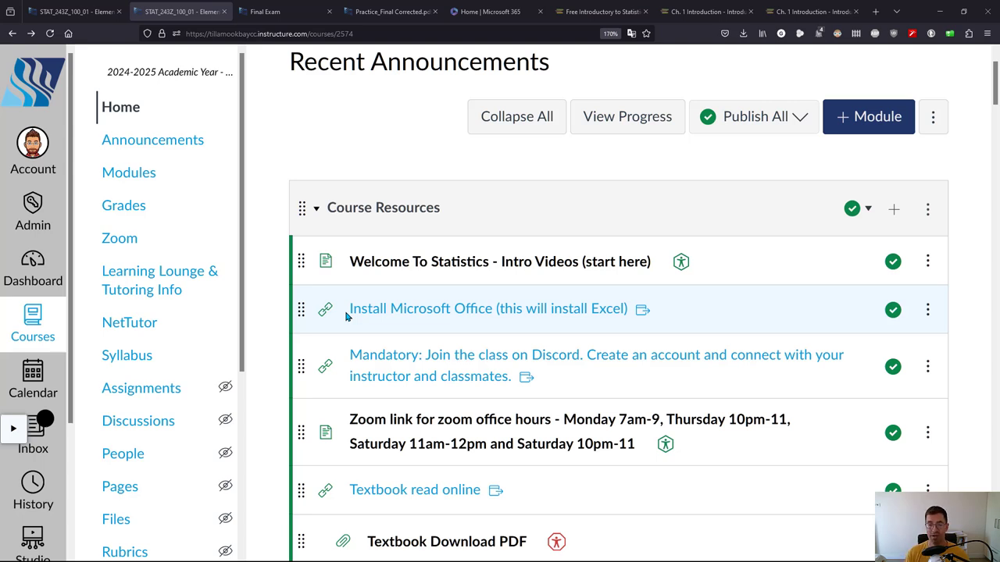
pyautogui.moveTo(451, 315)
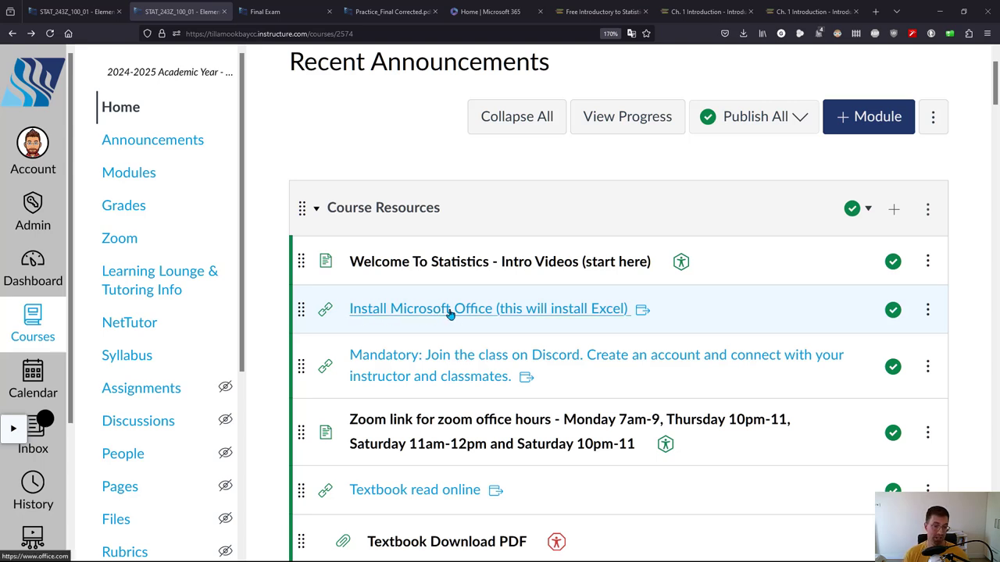
pyautogui.moveTo(437, 314)
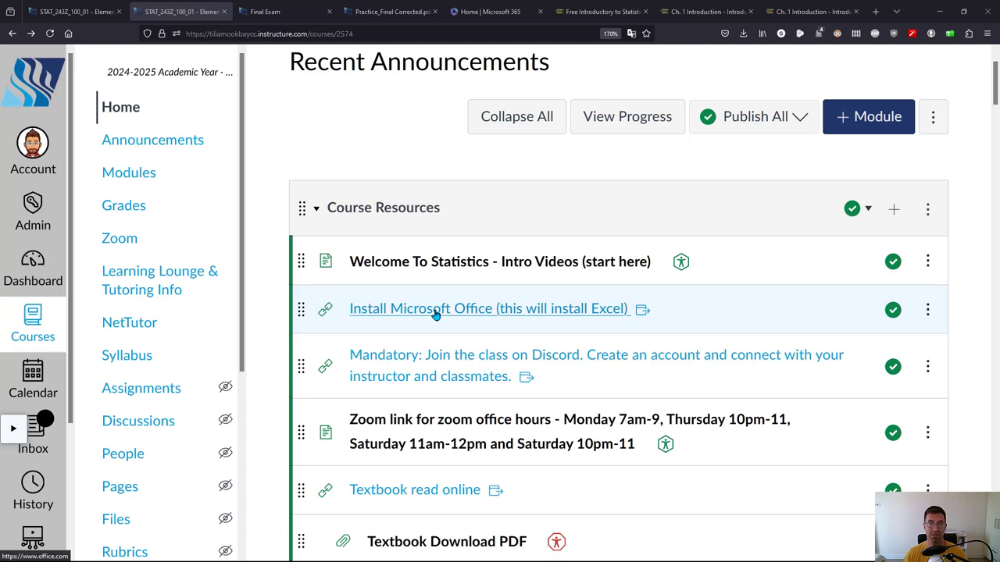
pyautogui.moveTo(475, 315)
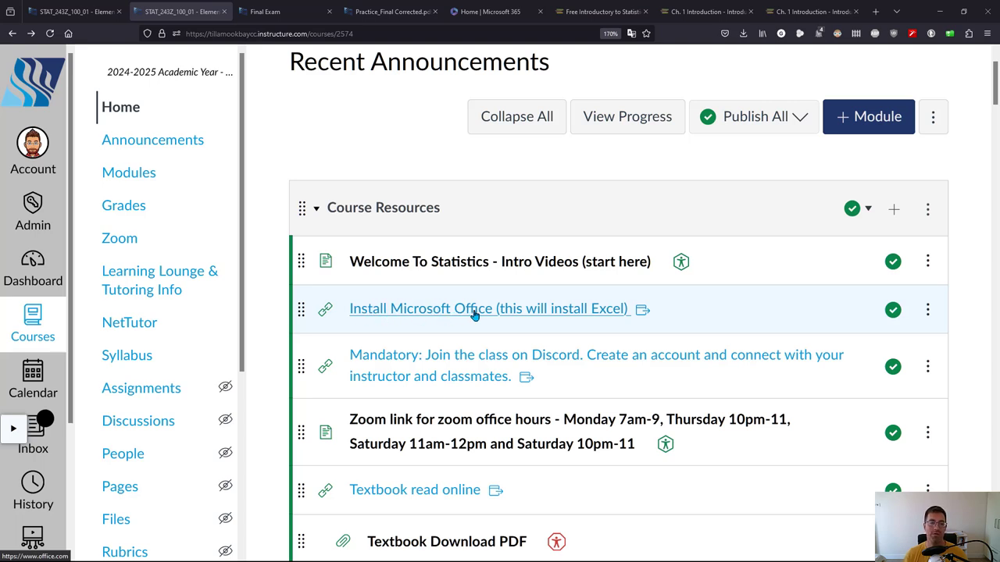
pyautogui.moveTo(475, 274)
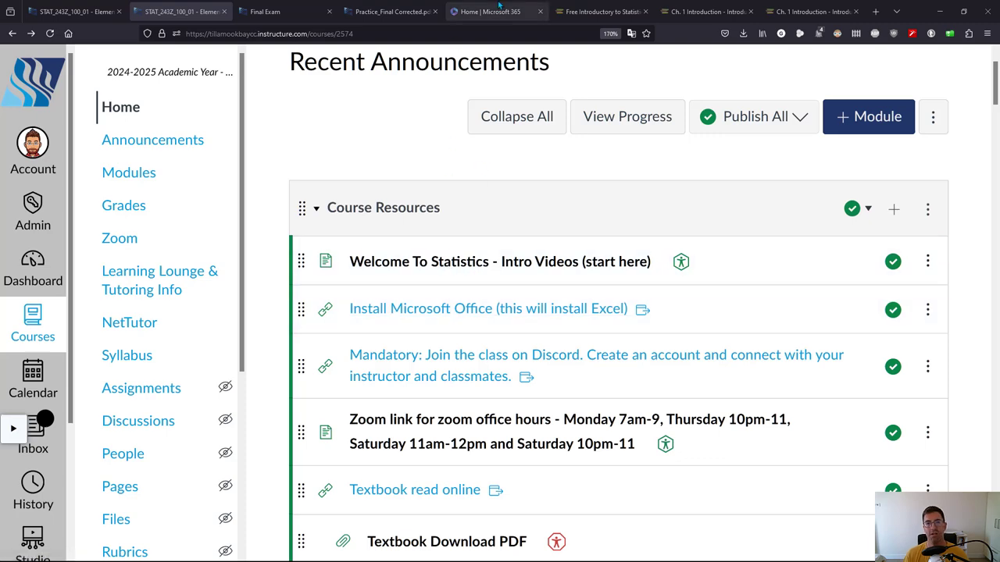
pyautogui.click(489, 12)
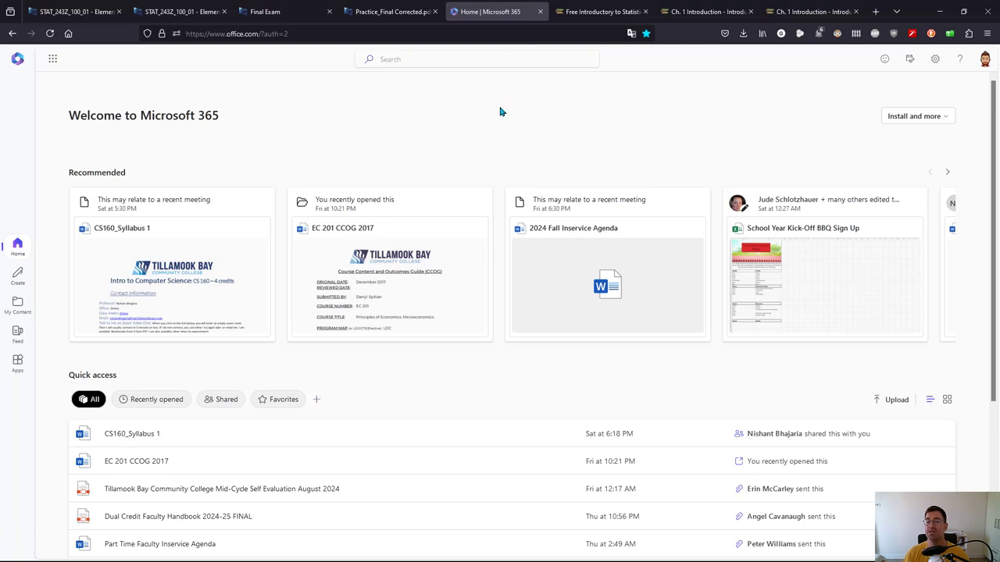
pyautogui.moveTo(938, 116)
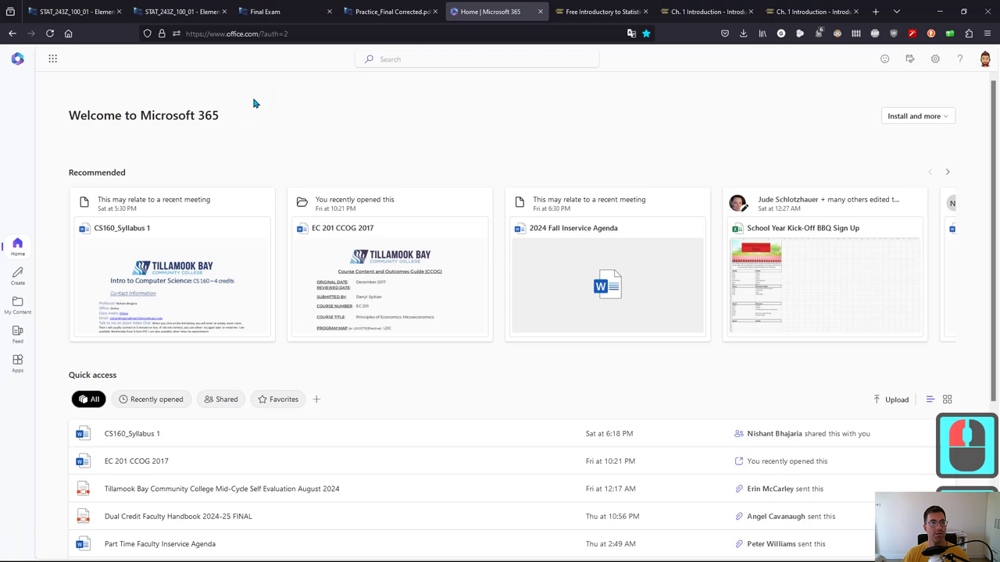
pyautogui.click(916, 115)
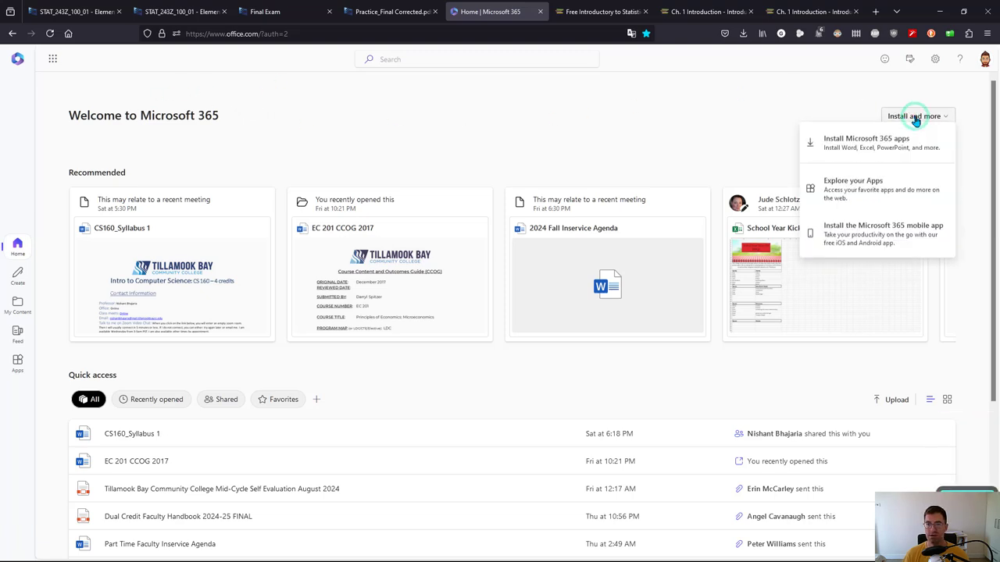
pyautogui.moveTo(899, 143)
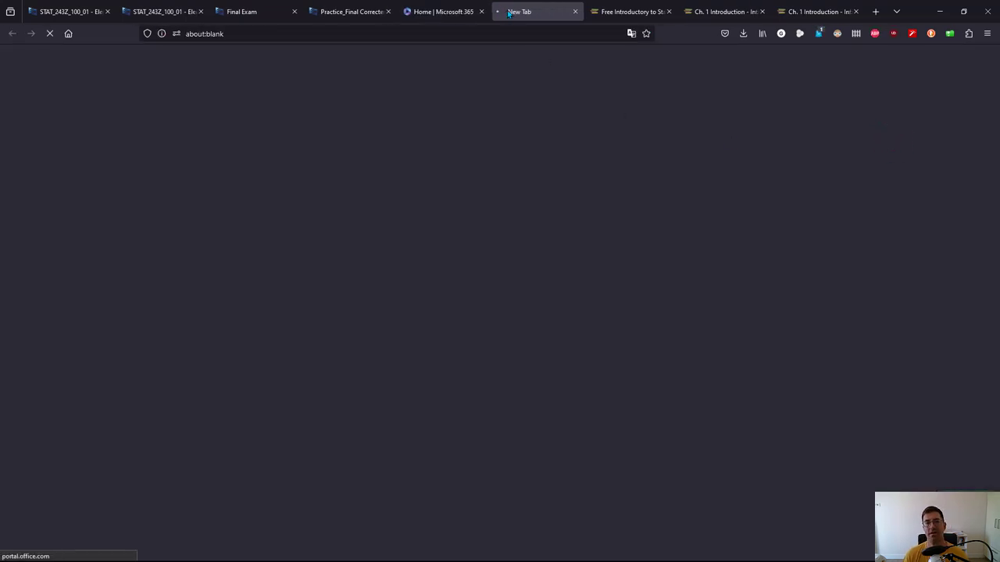
pyautogui.moveTo(523, 11)
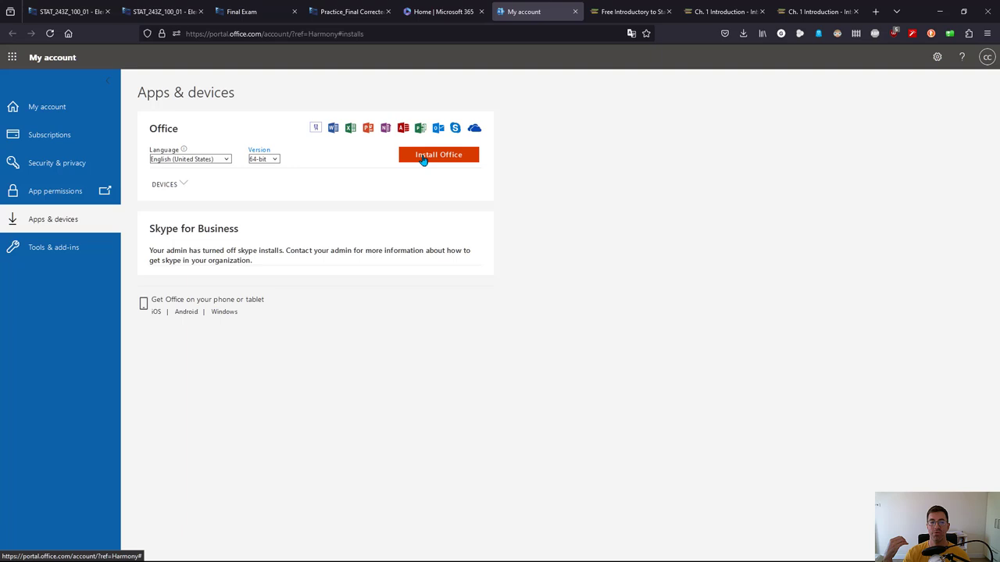
pyautogui.moveTo(250, 188)
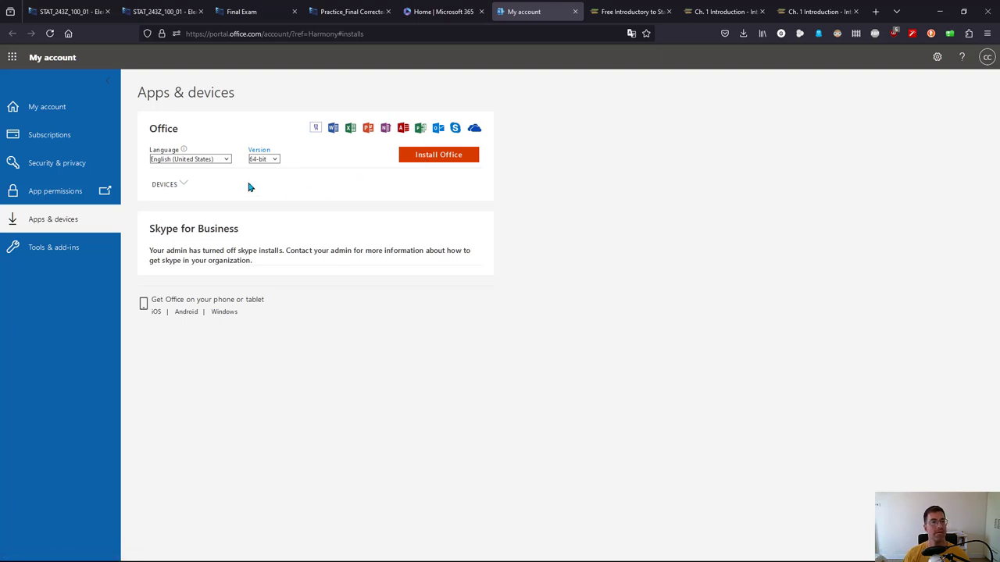
pyautogui.moveTo(333, 155)
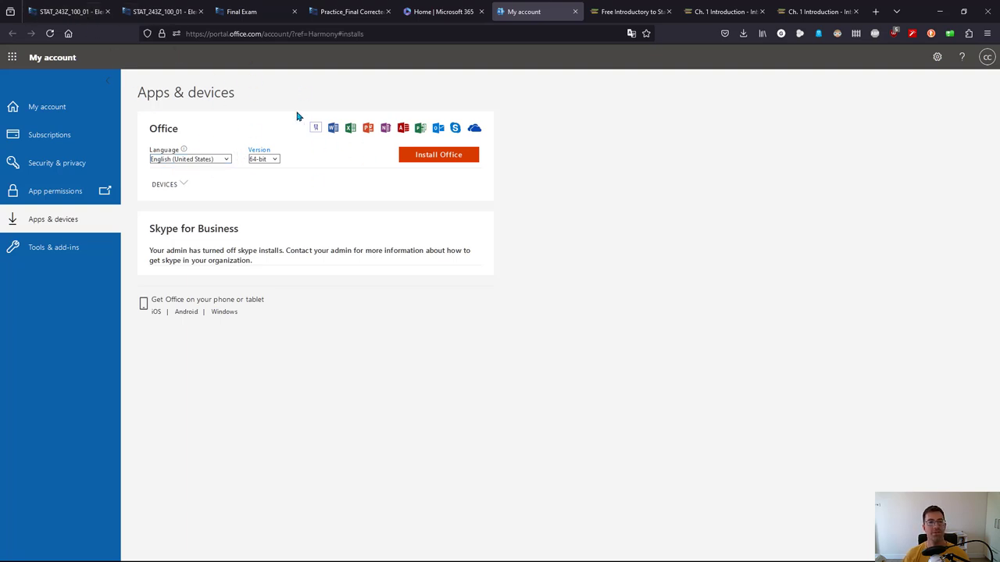
pyautogui.moveTo(164, 13)
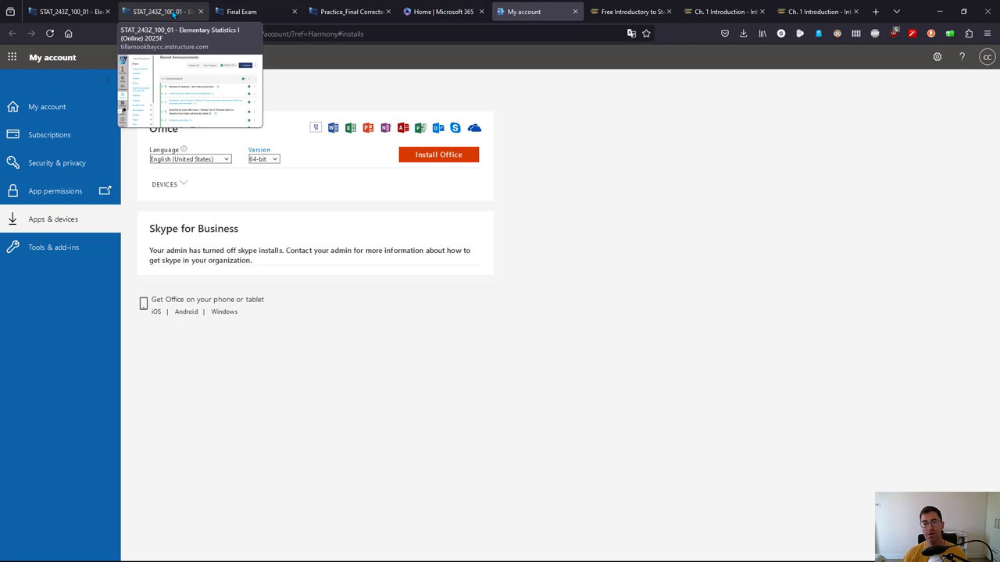
# Step: Return to the STAT 243Z course and view the Course Resources module items
pyautogui.click(152, 12)
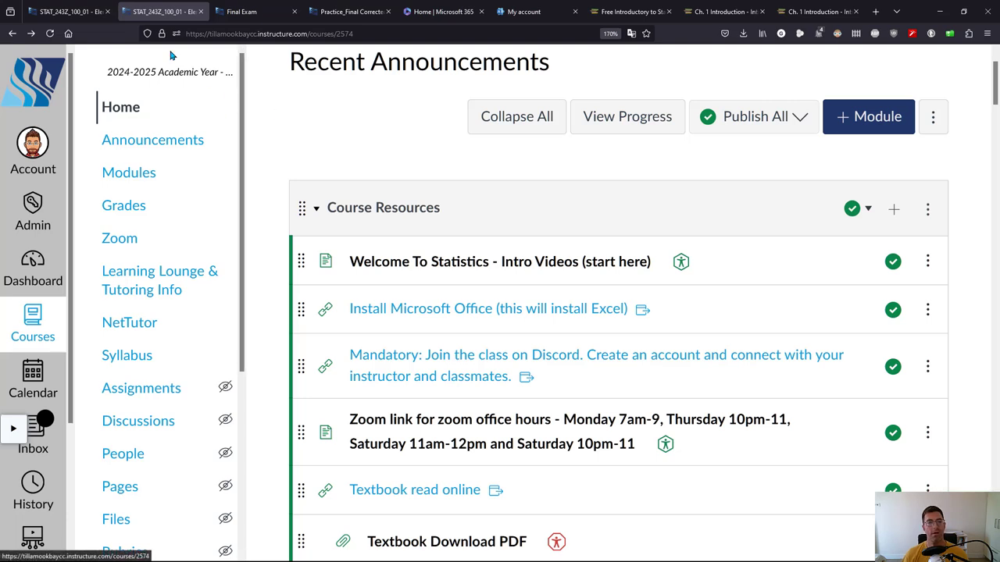
pyautogui.moveTo(260, 209)
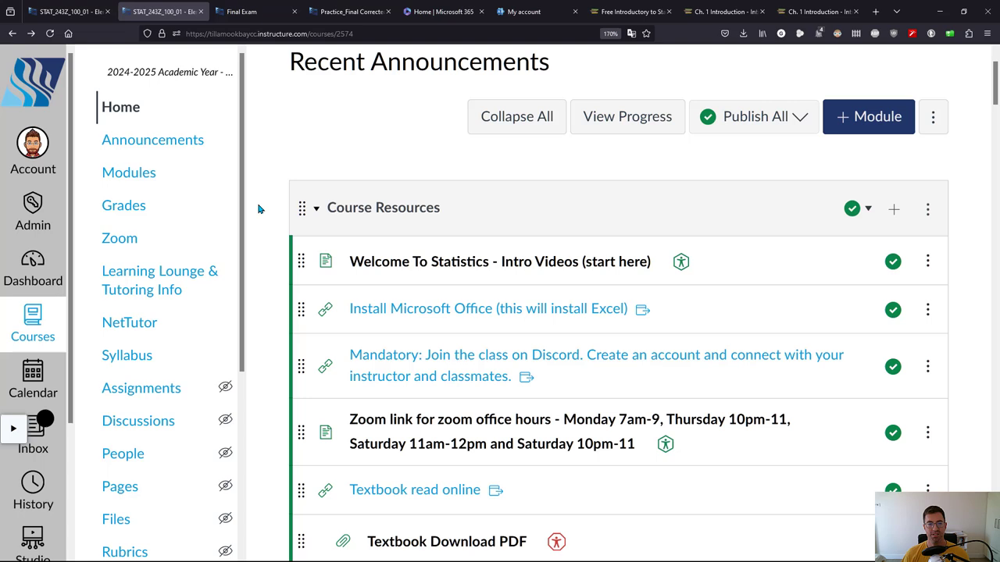
pyautogui.scroll(-3)
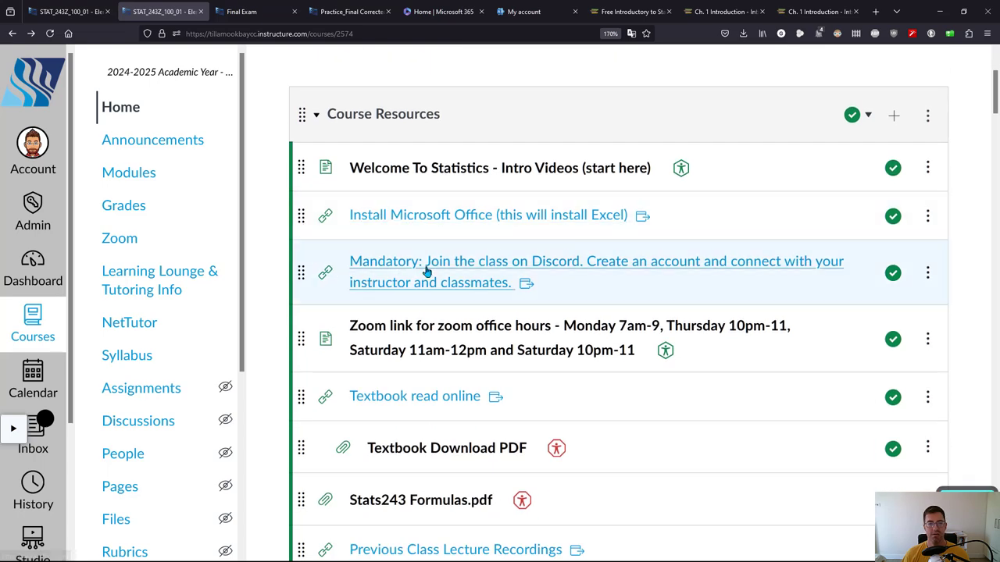
pyautogui.moveTo(495, 264)
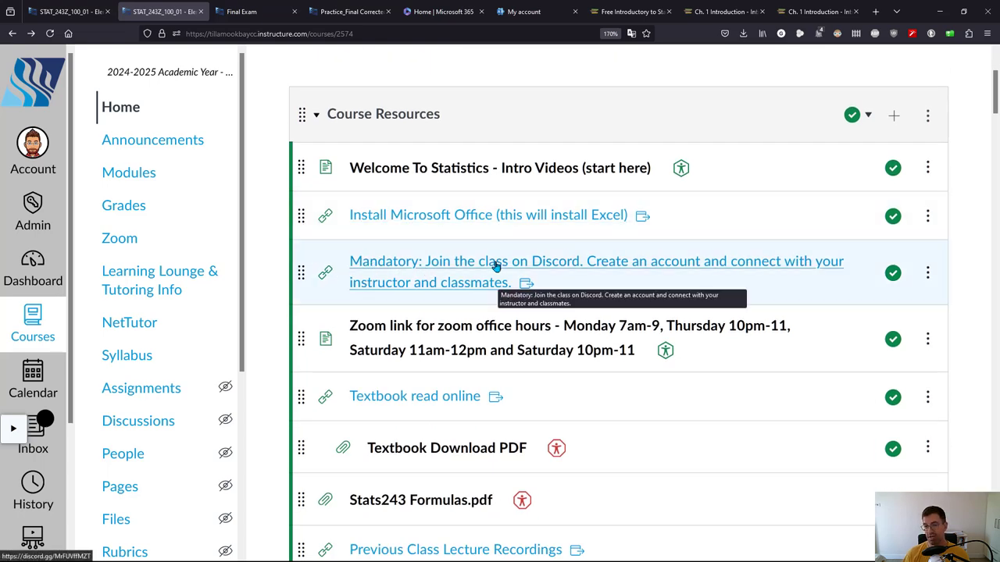
pyautogui.moveTo(494, 268)
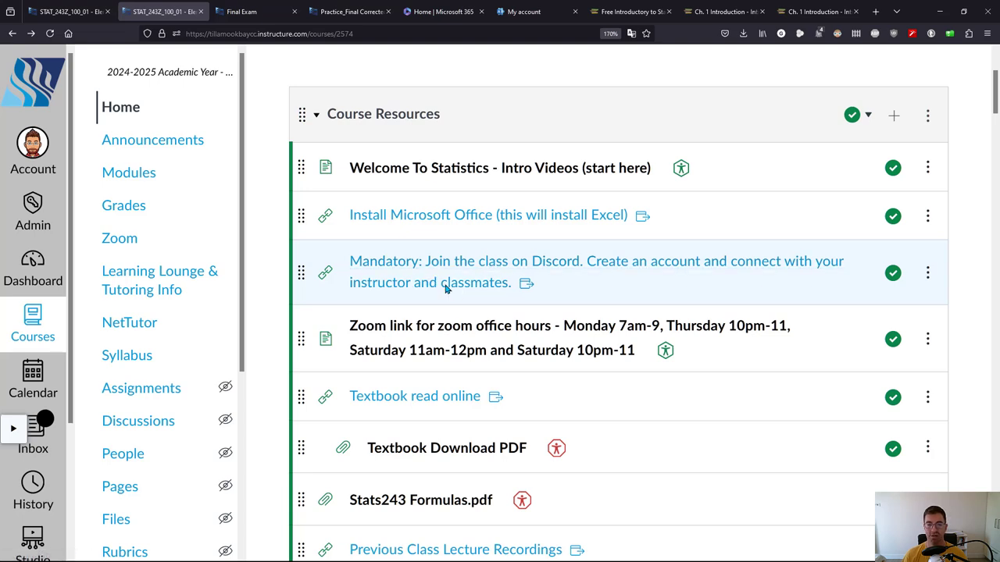
pyautogui.moveTo(345, 338)
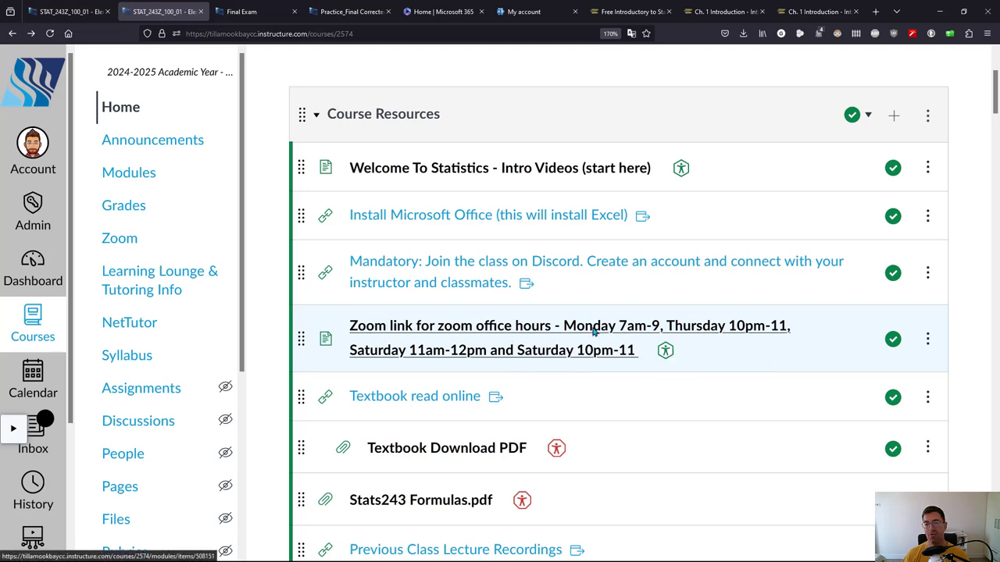
# Step: Open the Stats243 Formulas.pdf module item in a new background tab
pyautogui.scroll(-3)
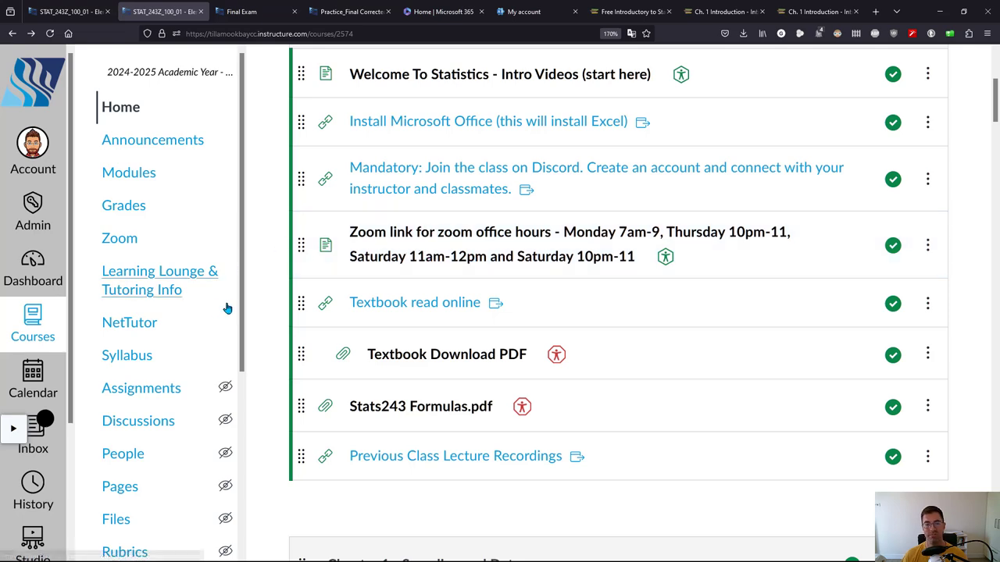
pyautogui.scroll(-3)
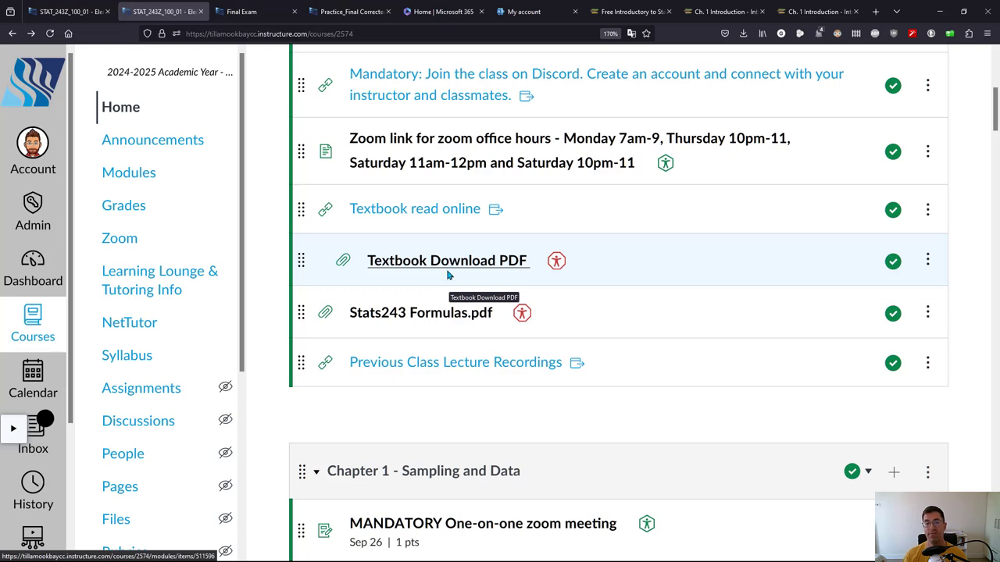
pyautogui.moveTo(415, 319)
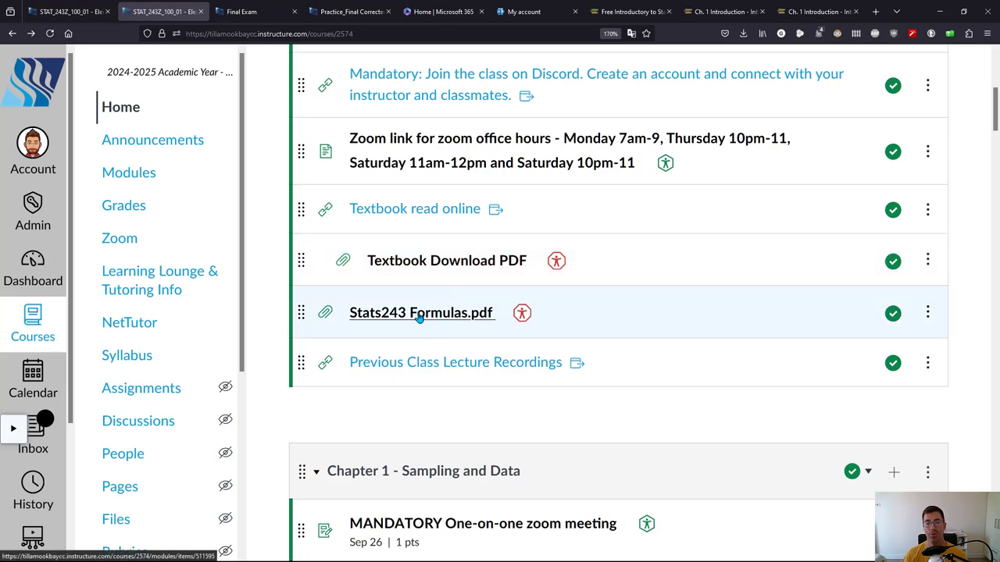
pyautogui.moveTo(418, 312)
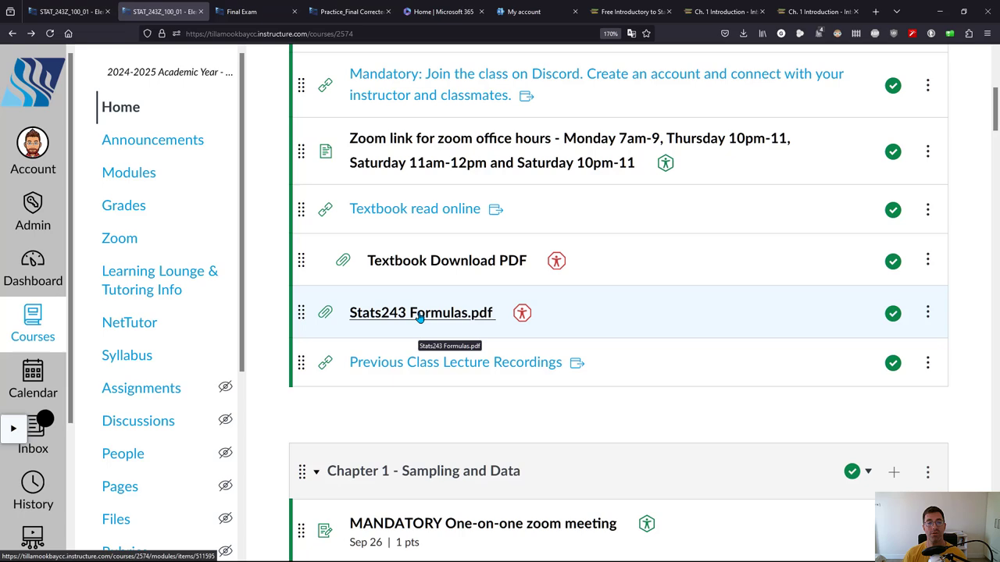
pyautogui.click(420, 313)
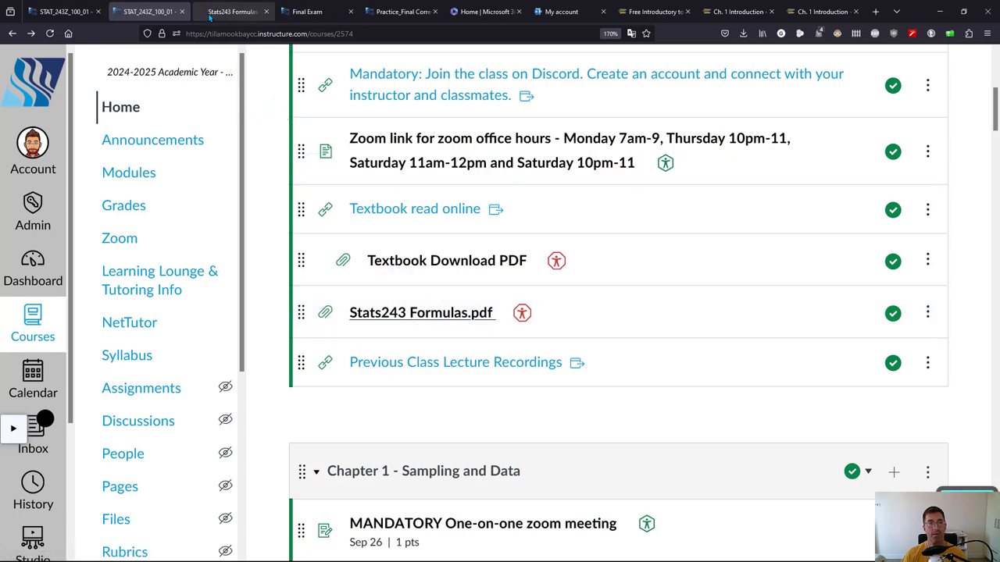
pyautogui.moveTo(480, 370)
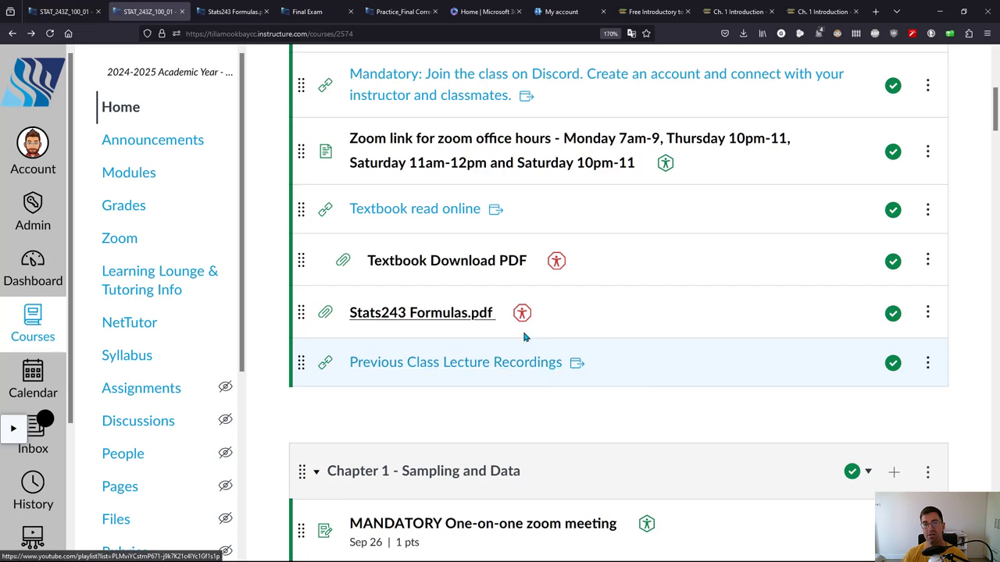
pyautogui.moveTo(423, 365)
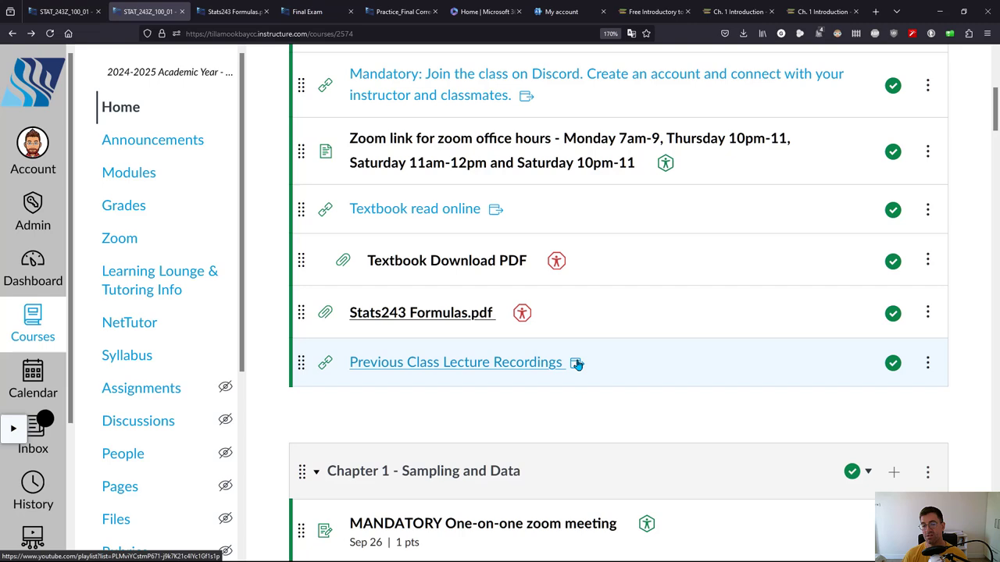
pyautogui.moveTo(534, 371)
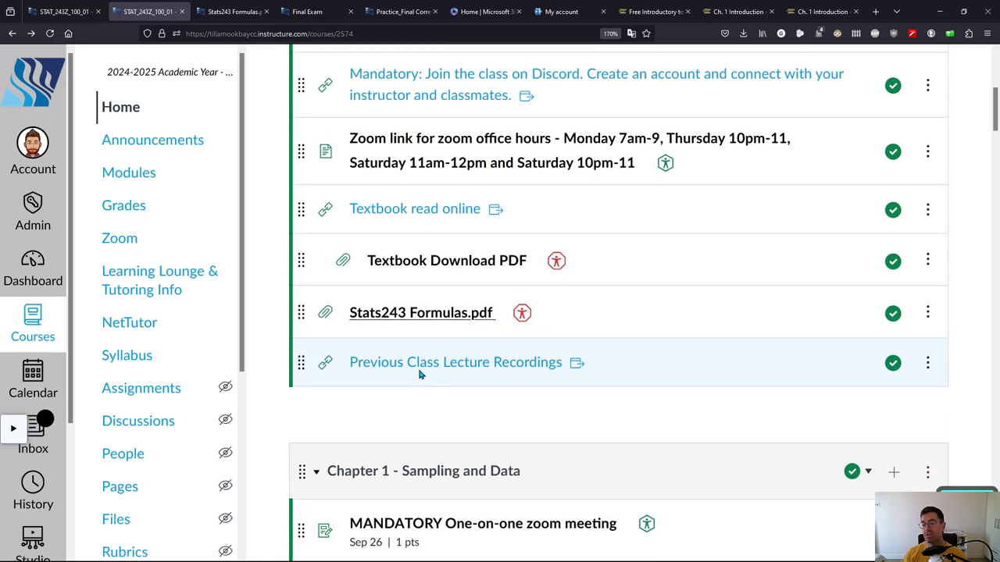
pyautogui.moveTo(472, 367)
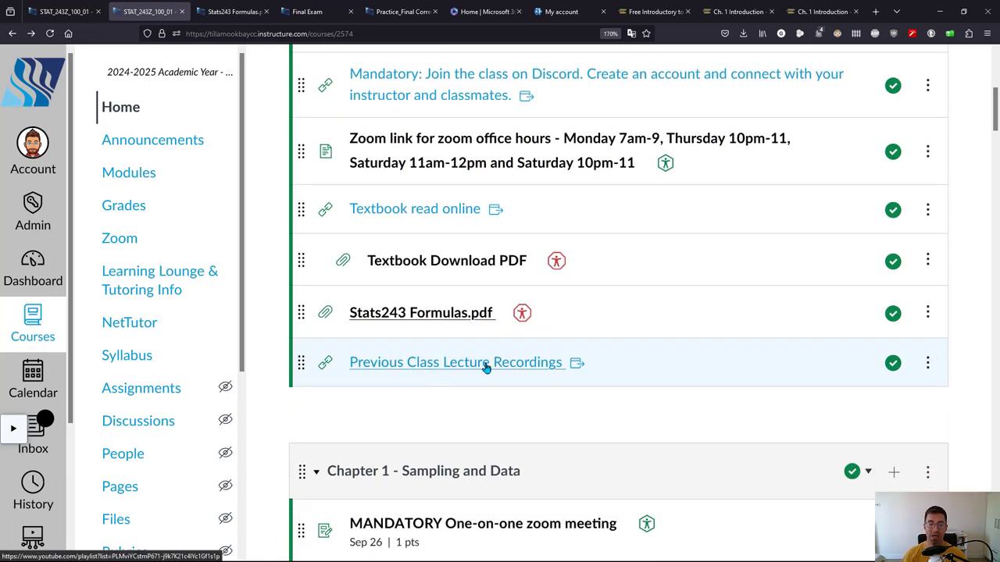
pyautogui.moveTo(267, 113)
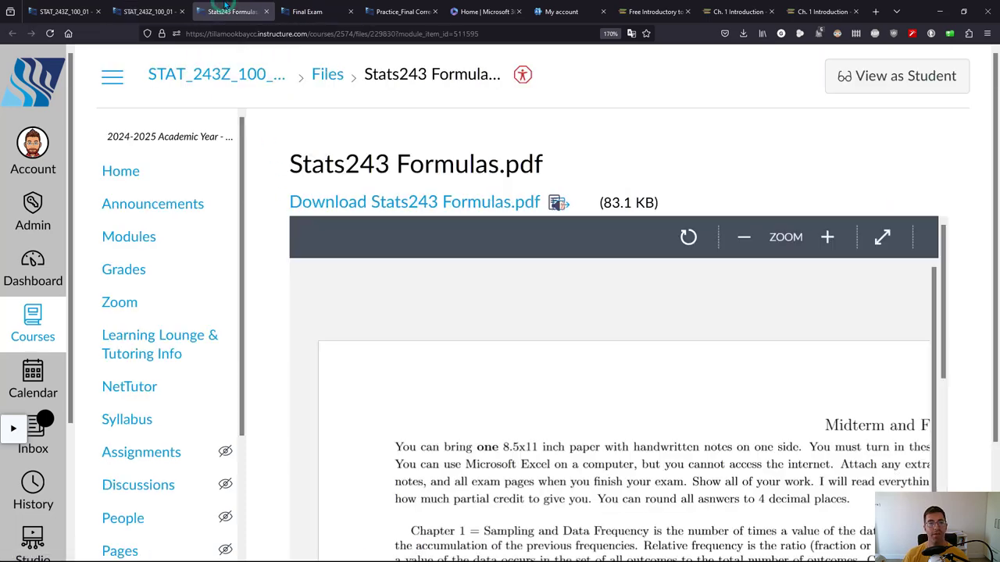
# Step: Expand the Stats243 Formulas.pdf preview to full screen in Canvas's viewer
pyautogui.scroll(-3)
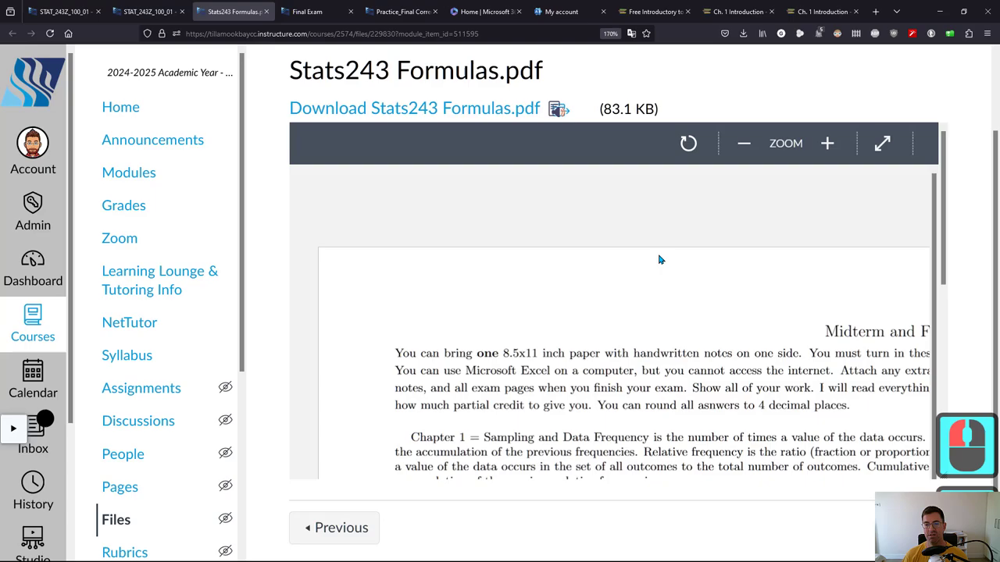
pyautogui.scroll(-3)
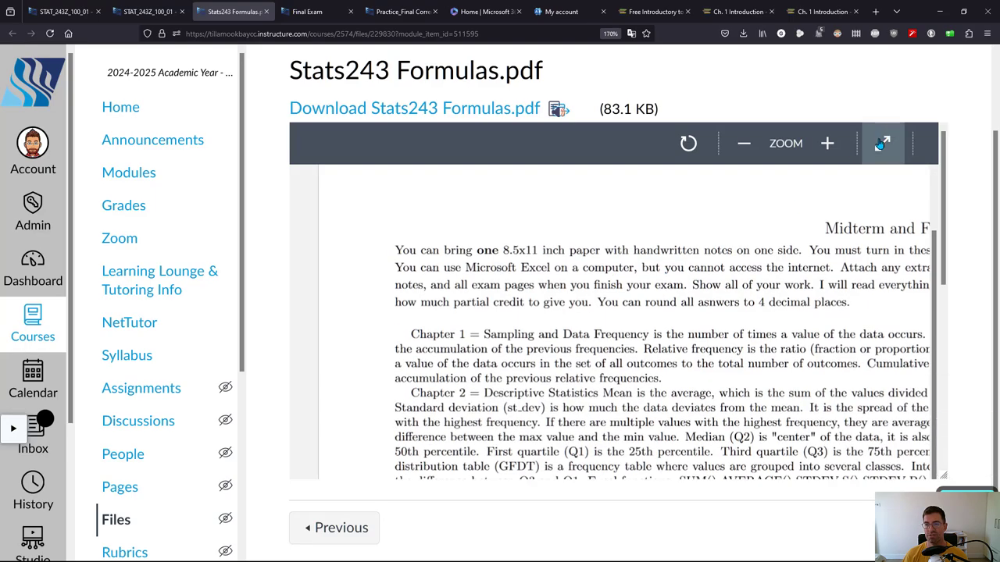
pyautogui.click(882, 143)
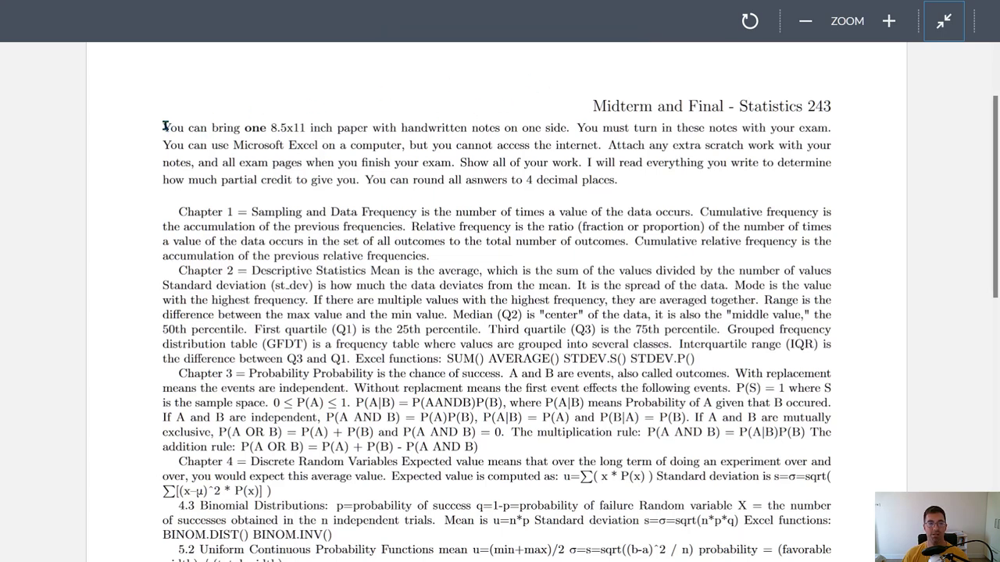
pyautogui.moveTo(162, 127); pyautogui.dragTo(617, 179)
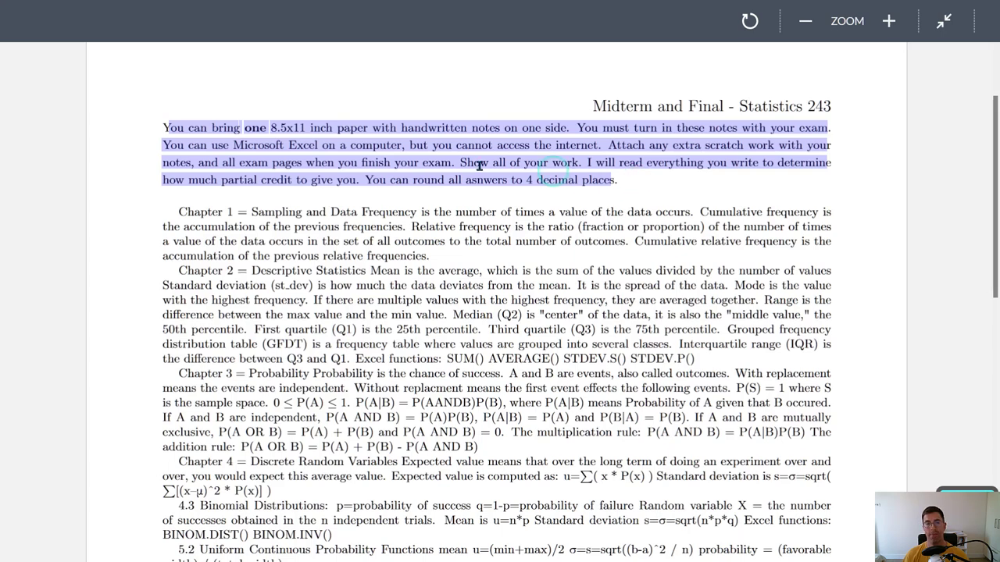
pyautogui.click(461, 123)
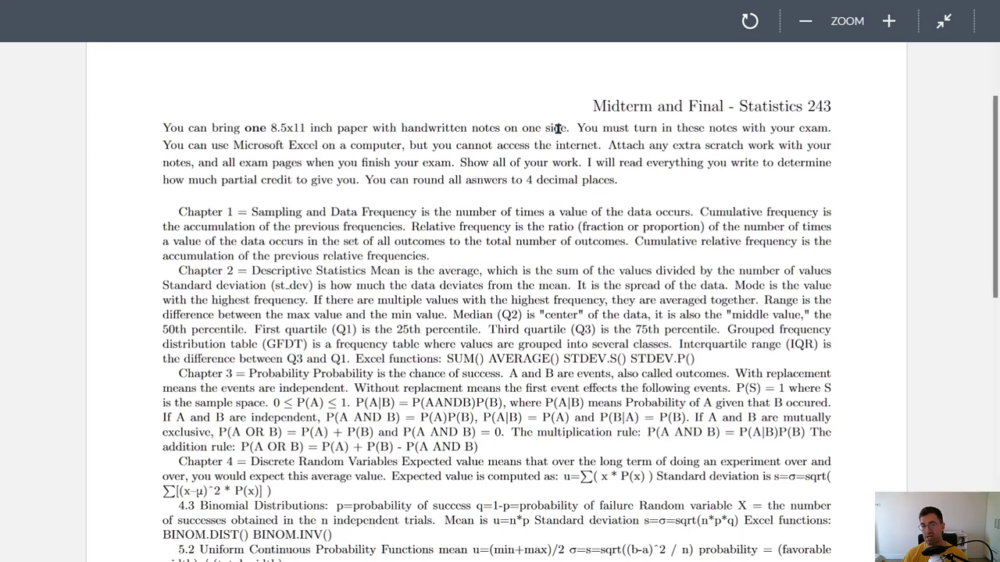
pyautogui.moveTo(810, 127)
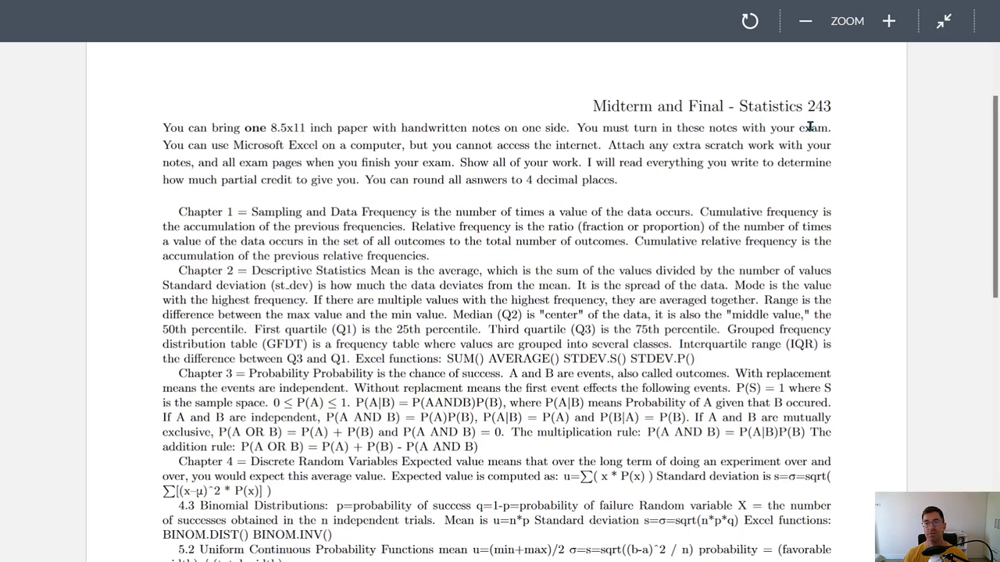
pyautogui.moveTo(236, 144)
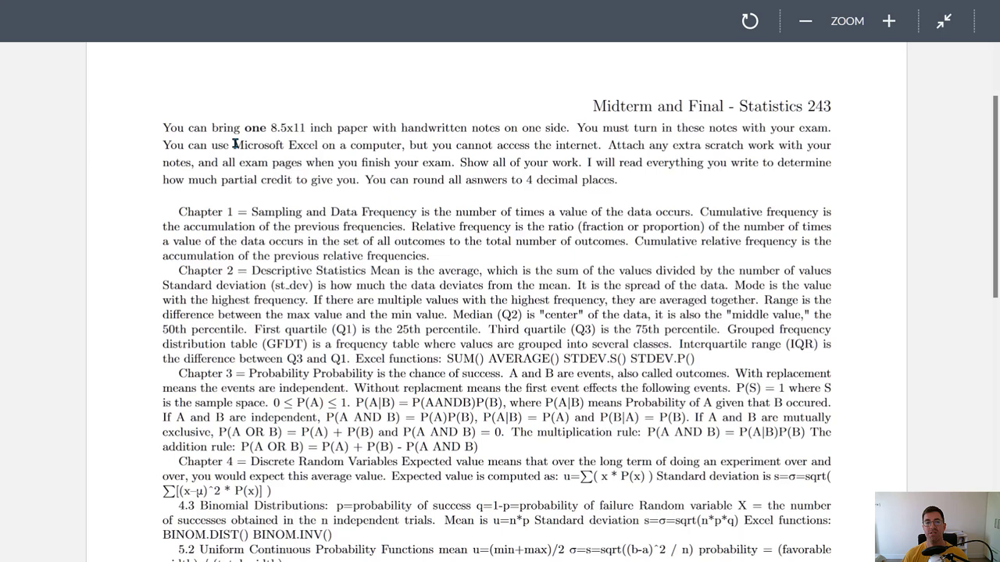
pyautogui.moveTo(233, 144); pyautogui.dragTo(403, 145)
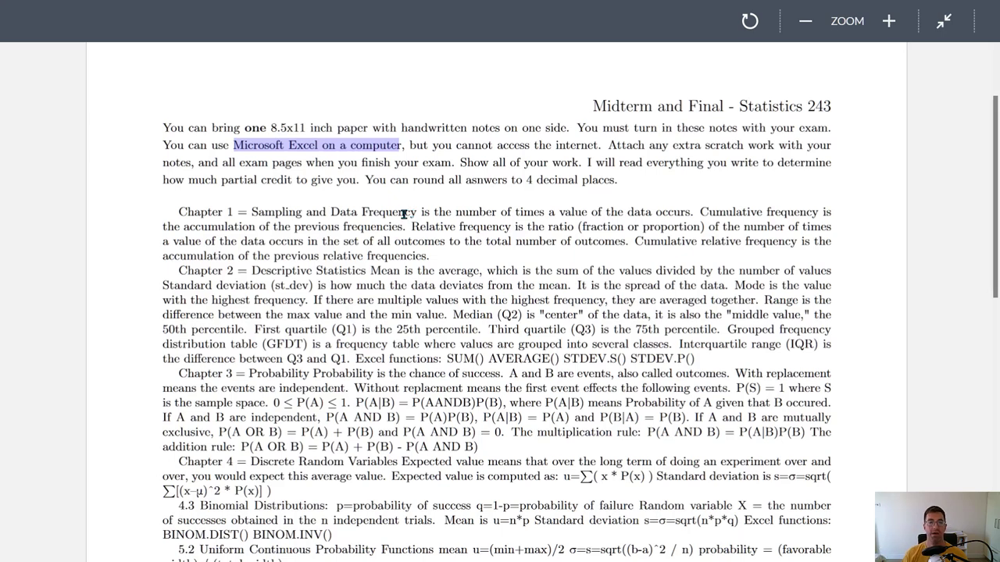
pyautogui.doubleClick(375, 180)
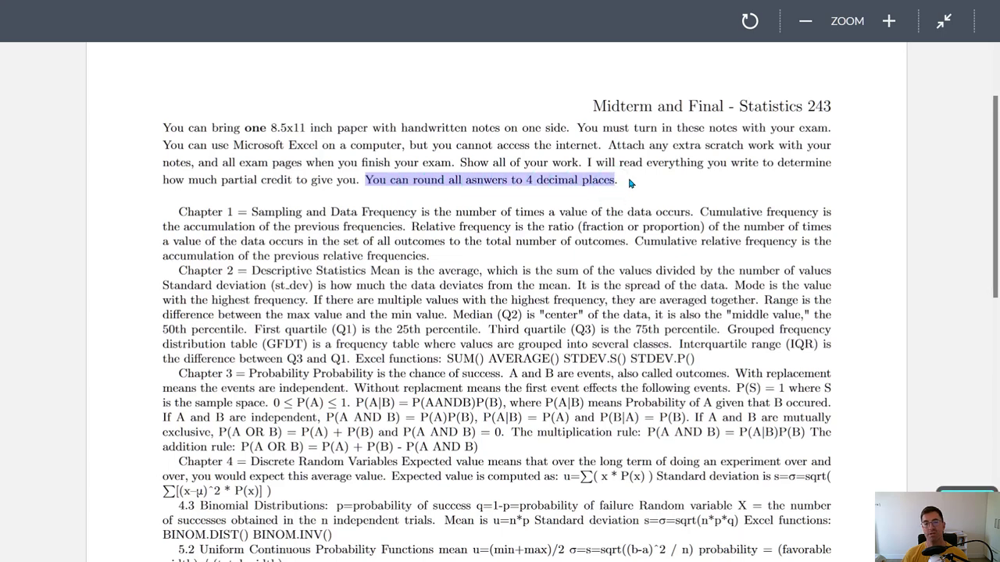
pyautogui.click(173, 213)
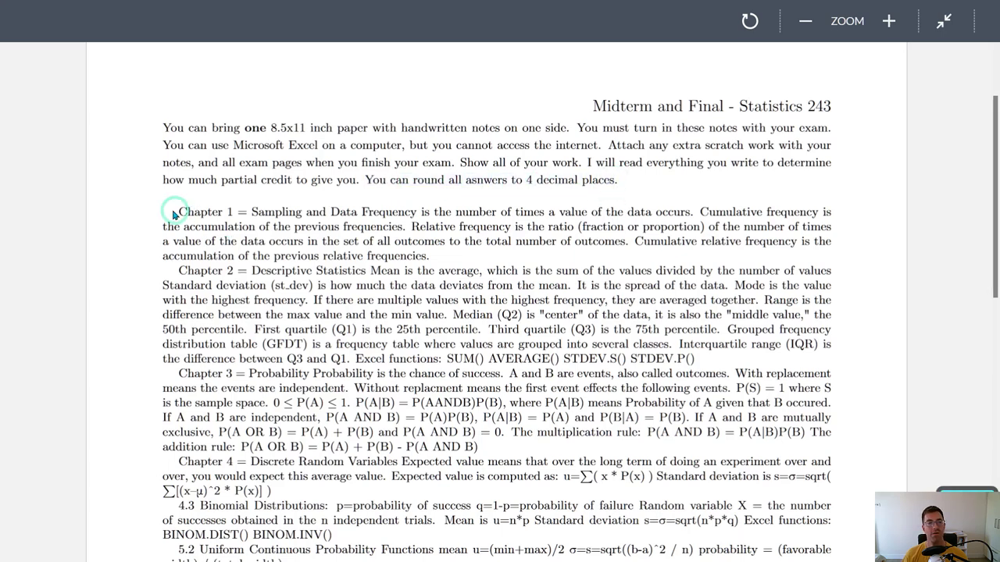
pyautogui.moveTo(178, 211); pyautogui.dragTo(268, 226)
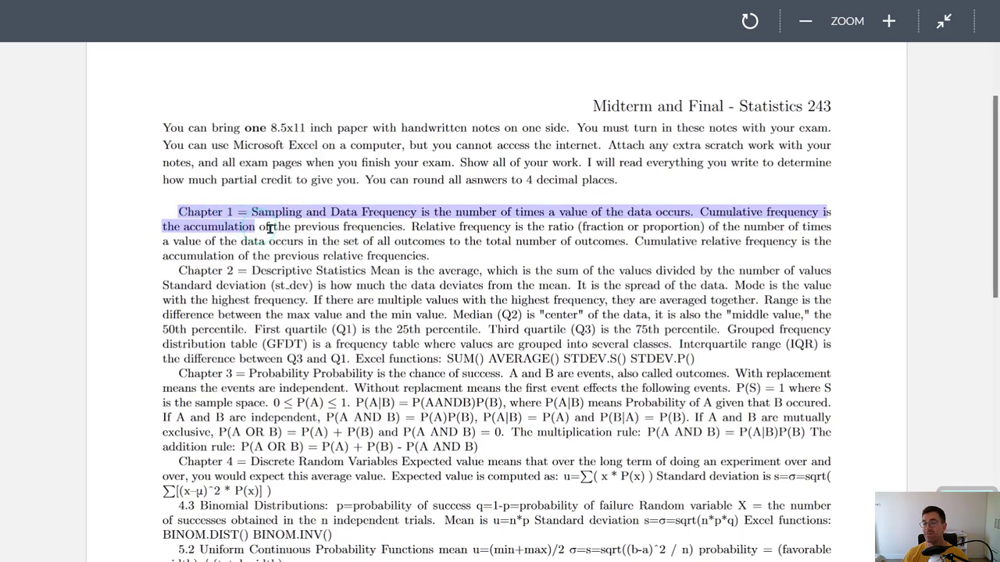
pyautogui.moveTo(270, 227); pyautogui.dragTo(428, 256)
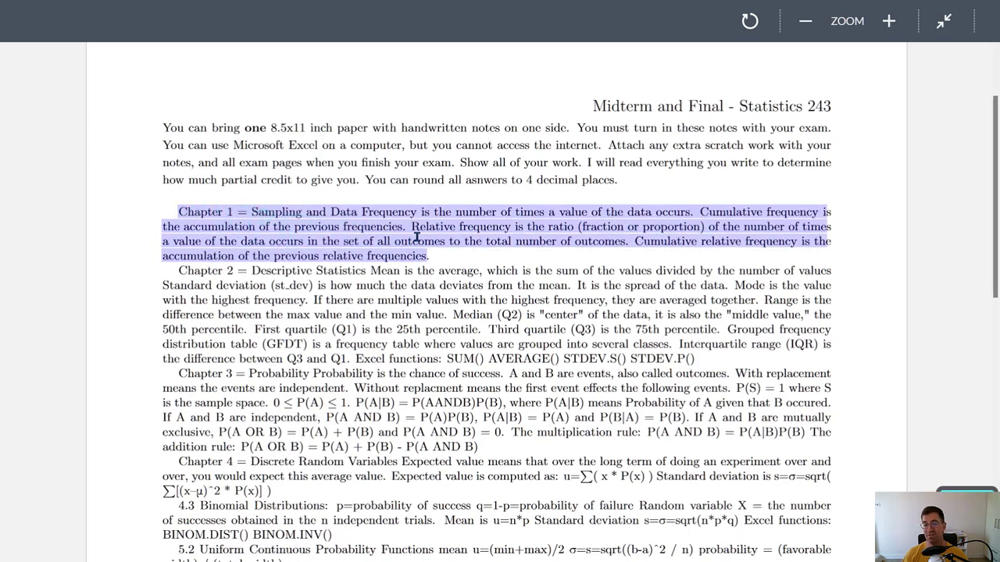
pyautogui.scroll(-3)
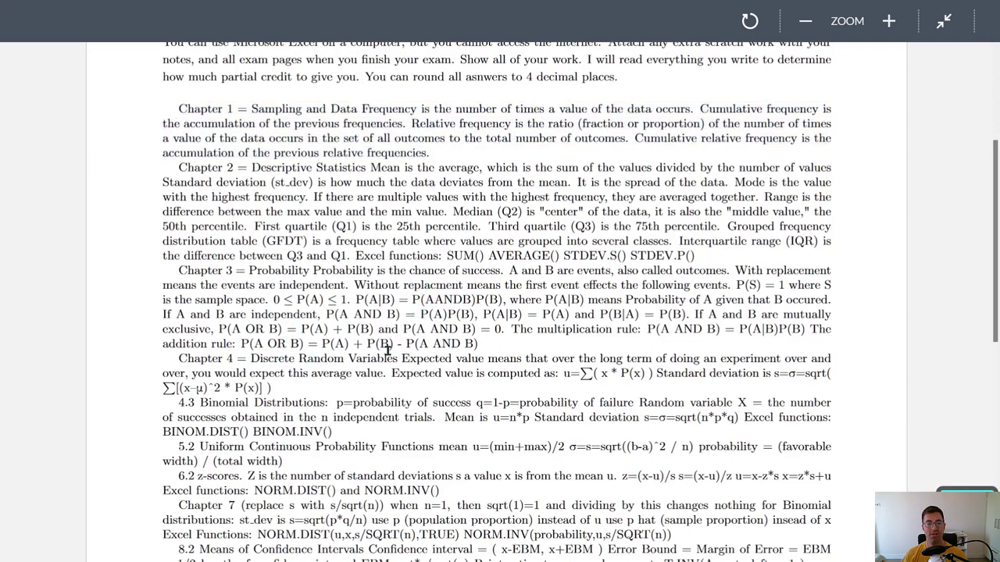
pyautogui.scroll(-3)
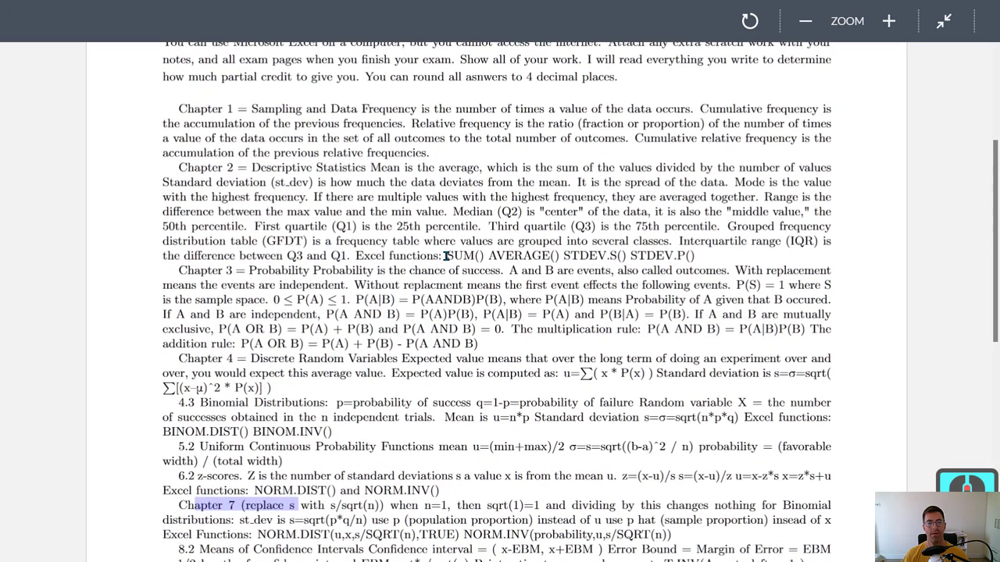
pyautogui.moveTo(445, 255); pyautogui.dragTo(695, 255)
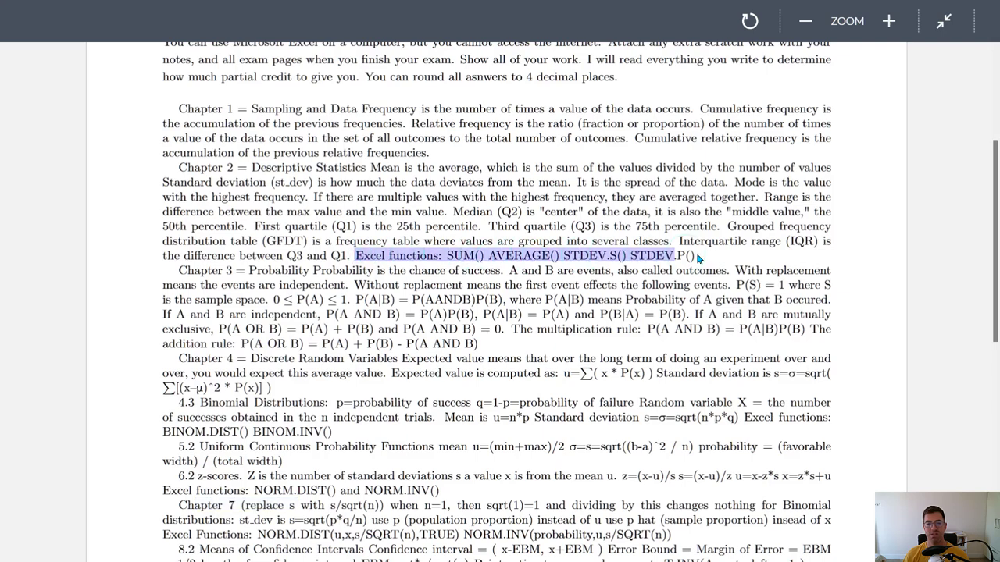
pyautogui.click(689, 254)
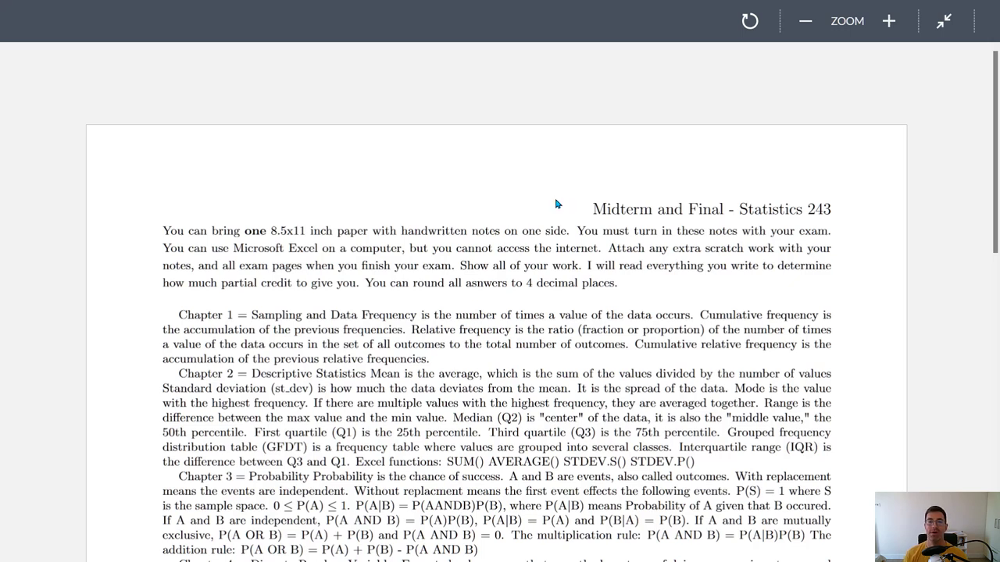
pyautogui.moveTo(811, 143)
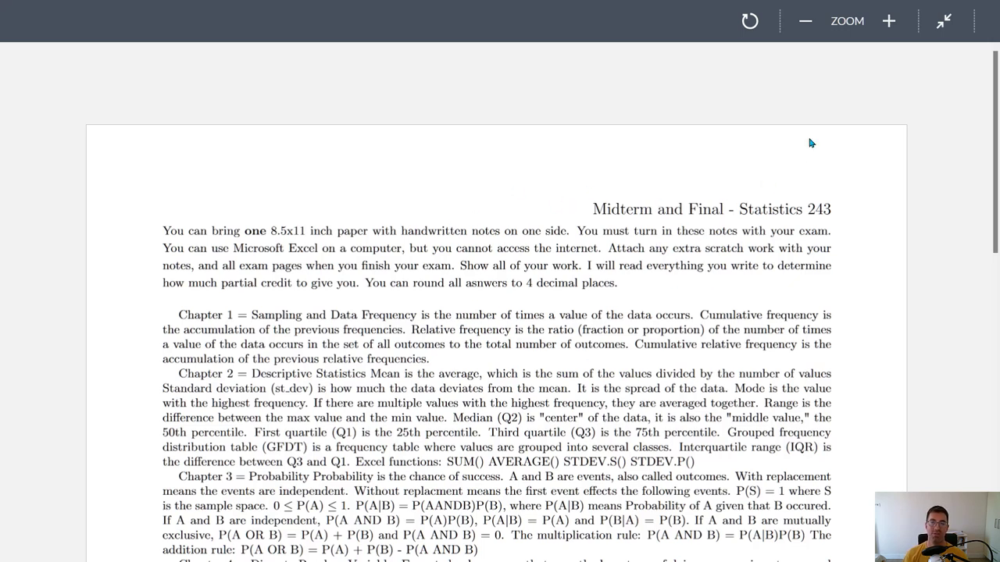
pyautogui.click(943, 21)
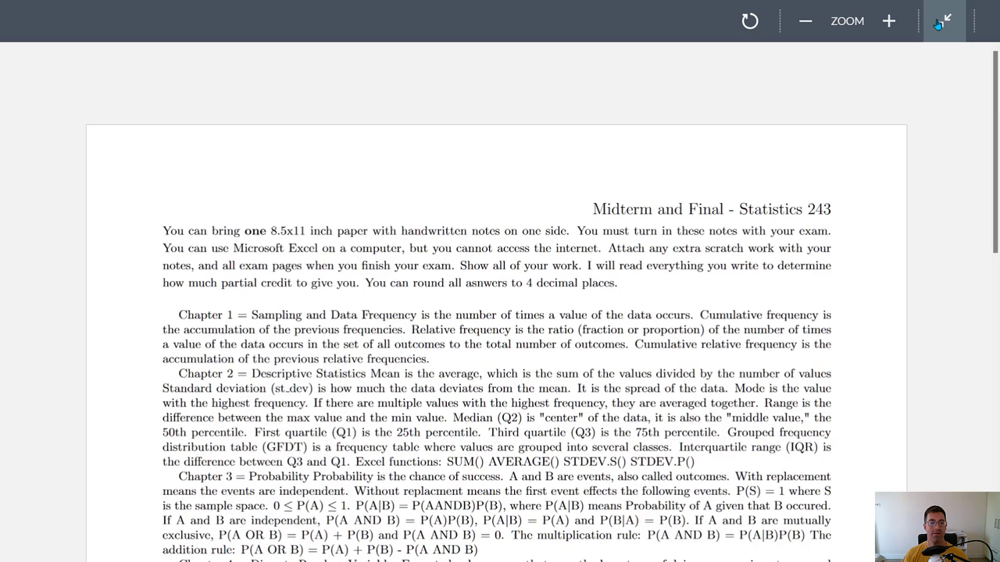